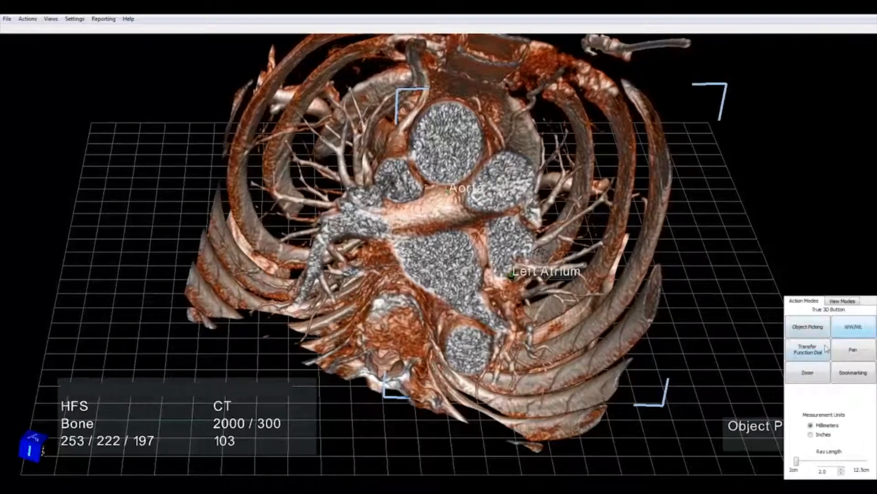
Switch to the View Modes panel, showing cut-plane settings and the two-point measurement annotation
click(842, 301)
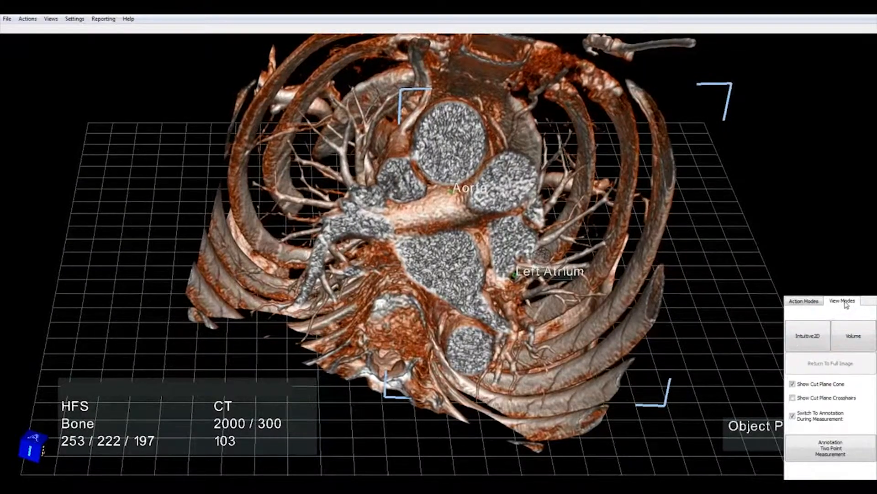